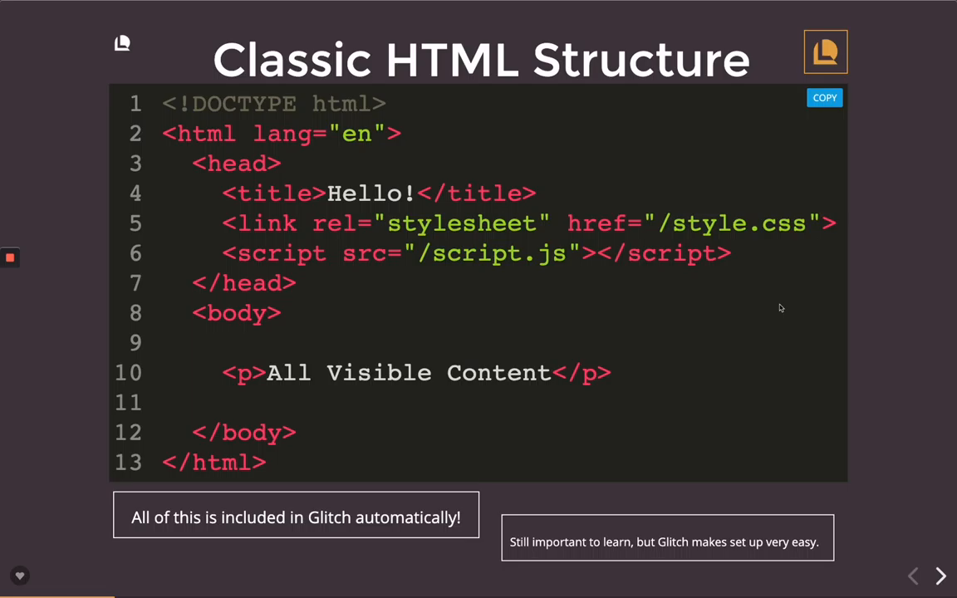
- Drag-select the whole html element block from the opening to the closing html tag
drag(449, 372, 612, 373)
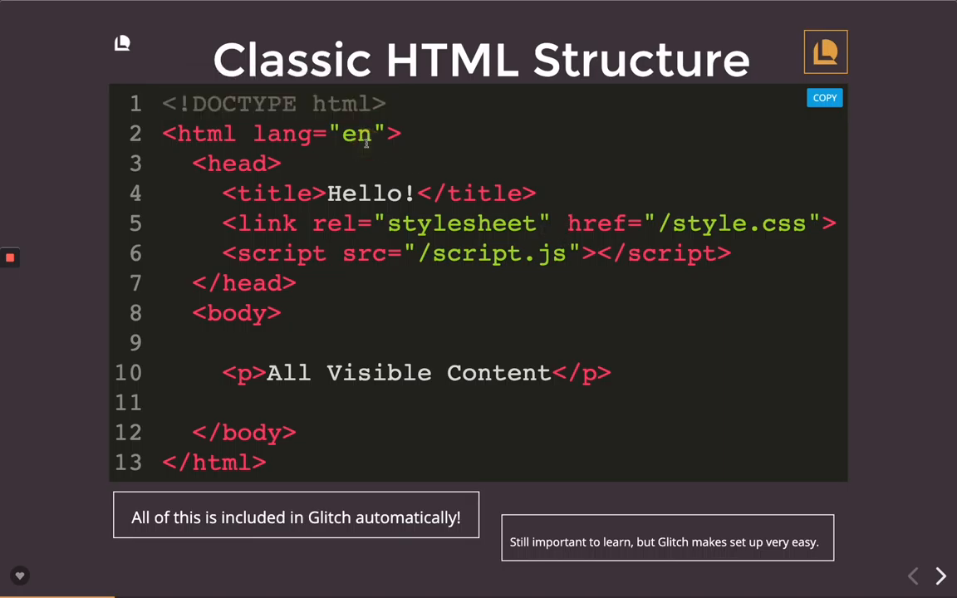
mouse_move(153, 135)
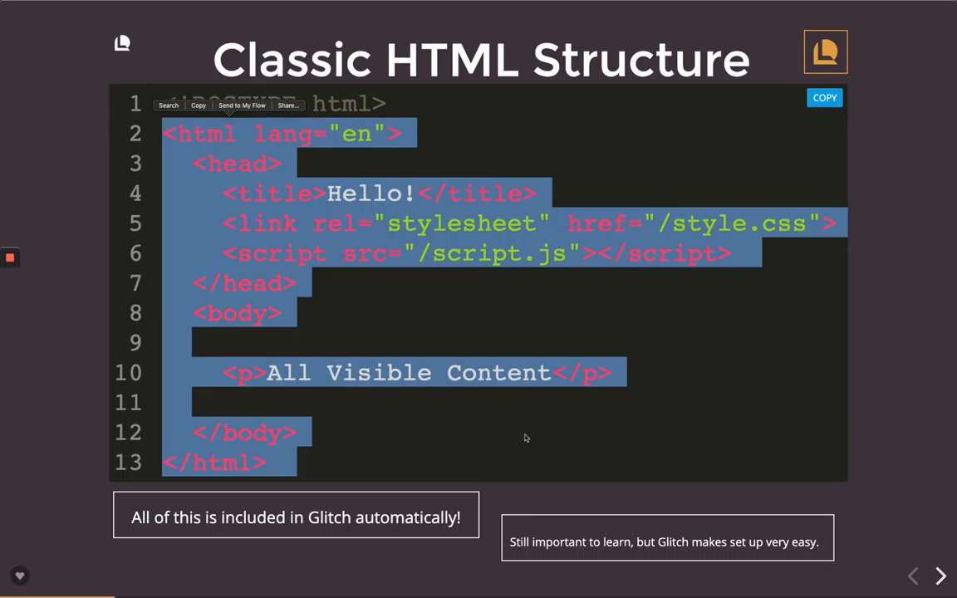
mouse_move(488, 317)
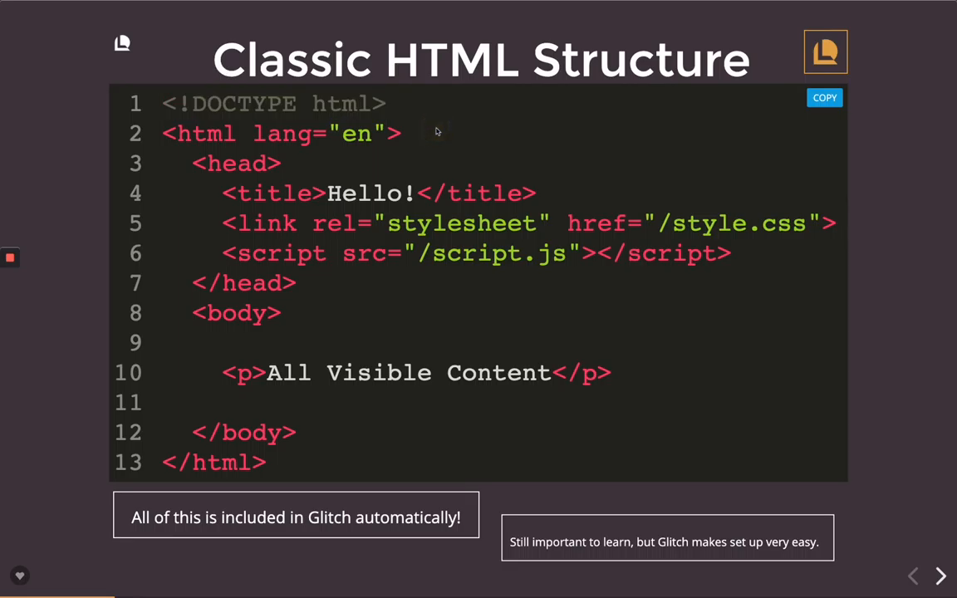
mouse_move(244, 198)
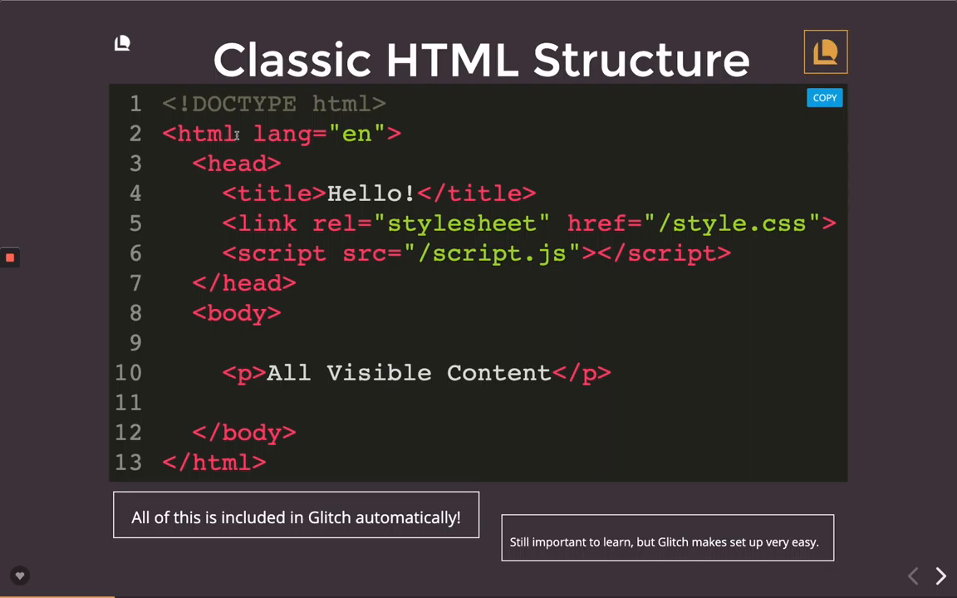
mouse_move(172, 133)
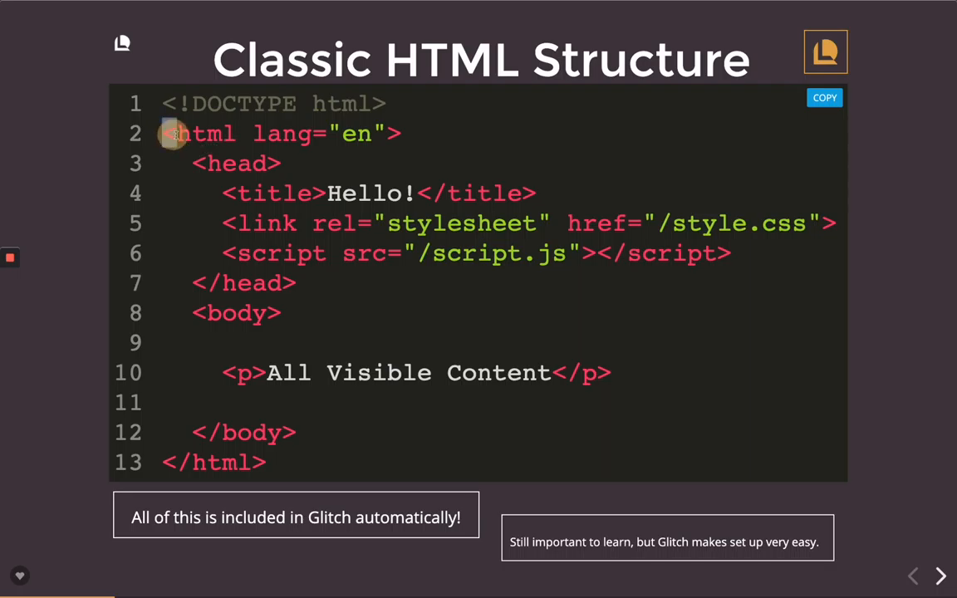
drag(166, 133, 580, 457)
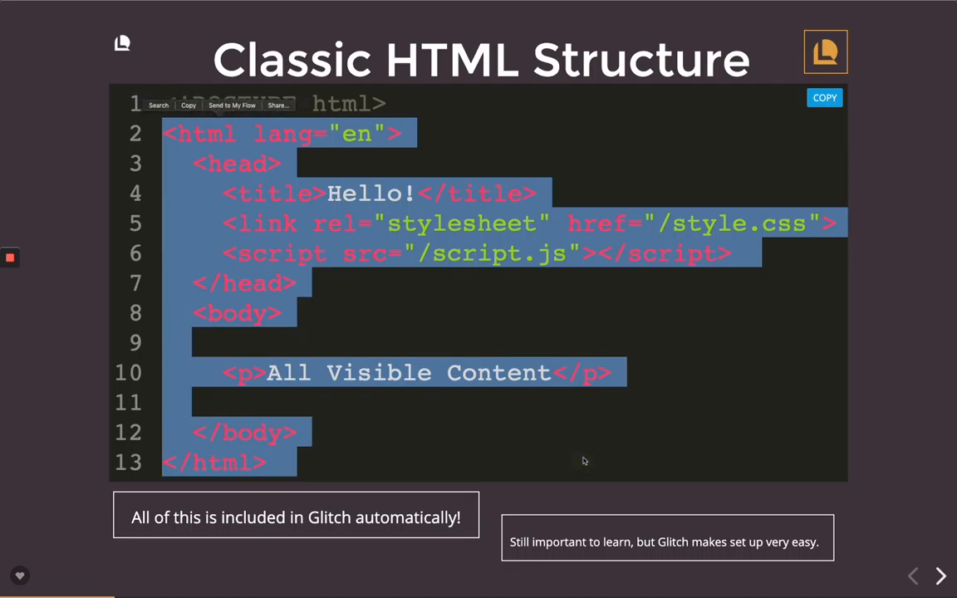
mouse_move(87, 251)
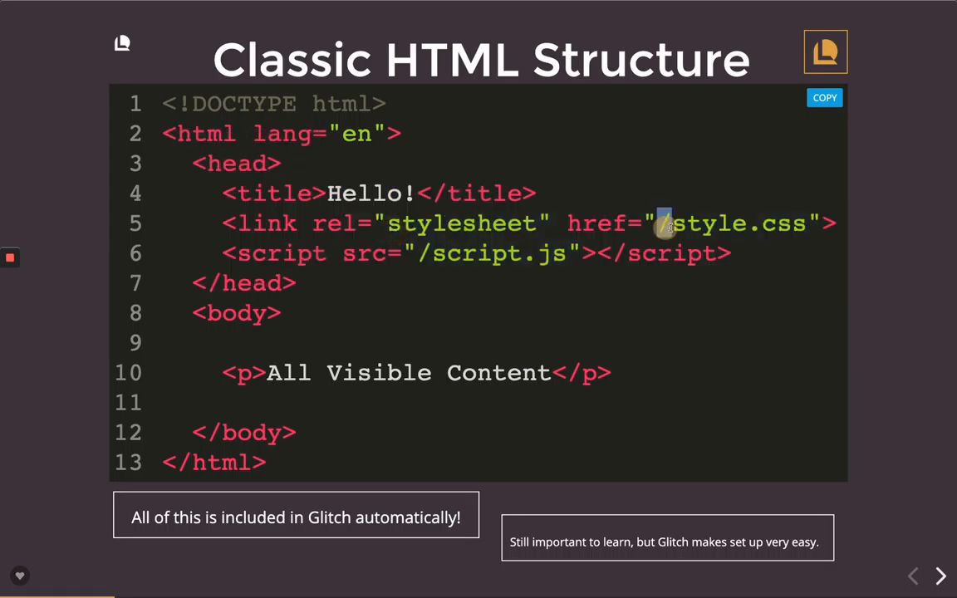
mouse_move(678, 231)
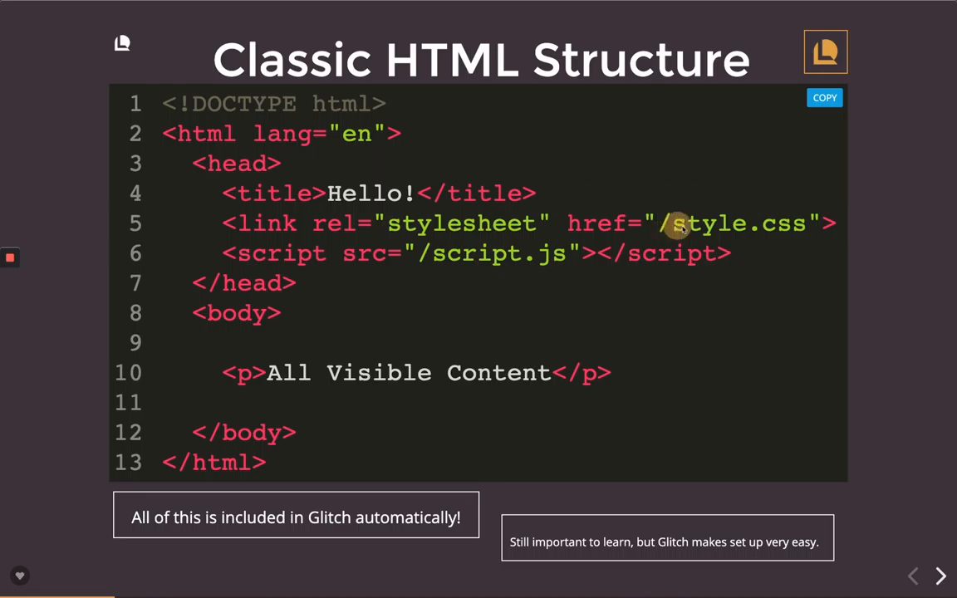
- Double-click elsewhere in the code block so the selection highlight is dropped
double_click(738, 223)
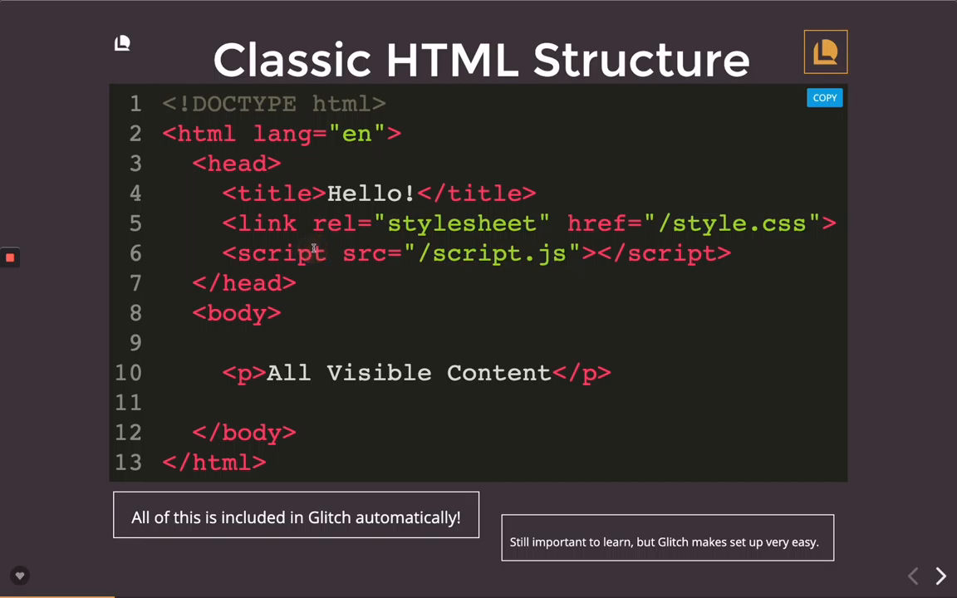
mouse_move(309, 229)
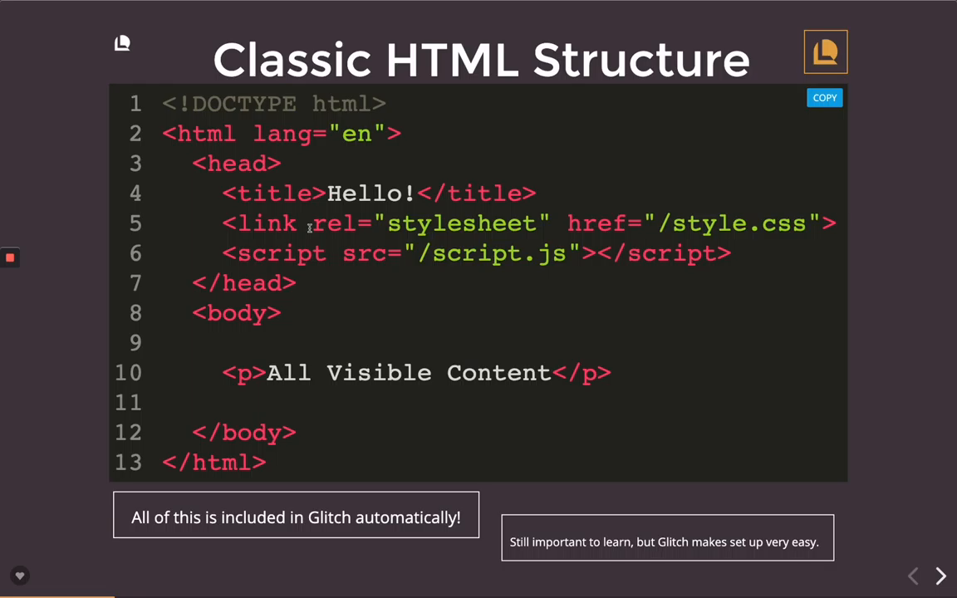
mouse_move(326, 196)
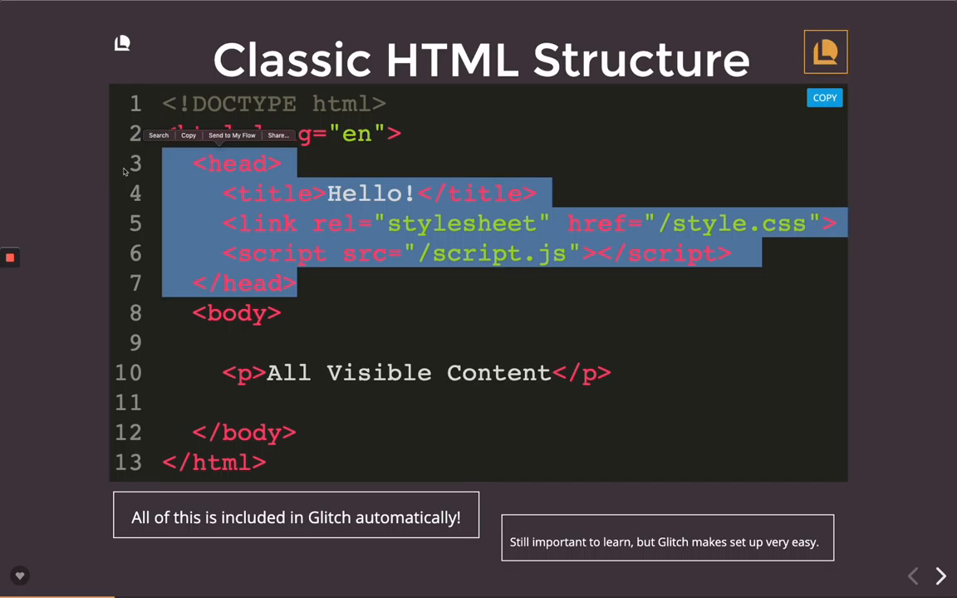
mouse_move(130, 226)
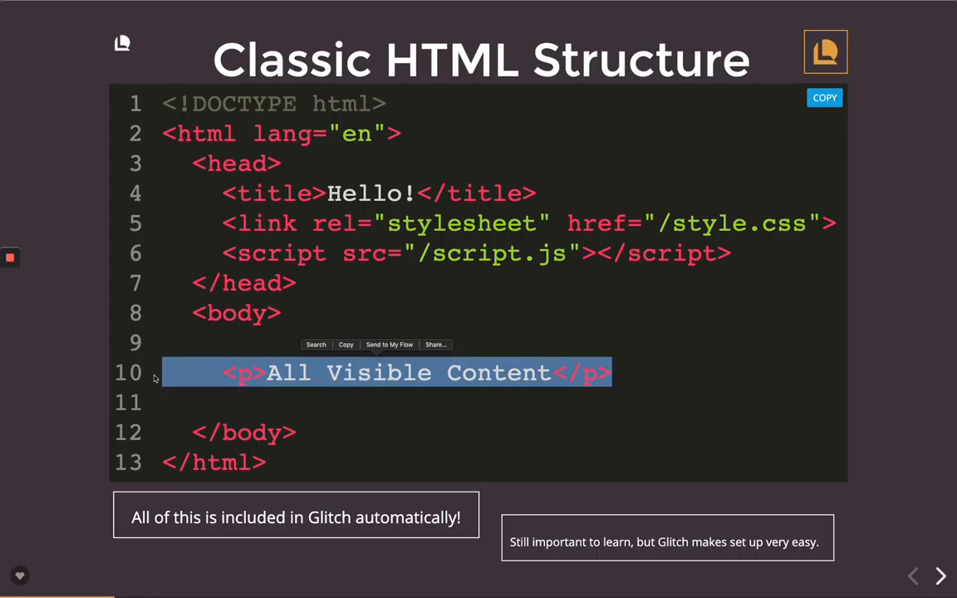
- Click the code block once to clear the paragraph-line highlight
click(314, 133)
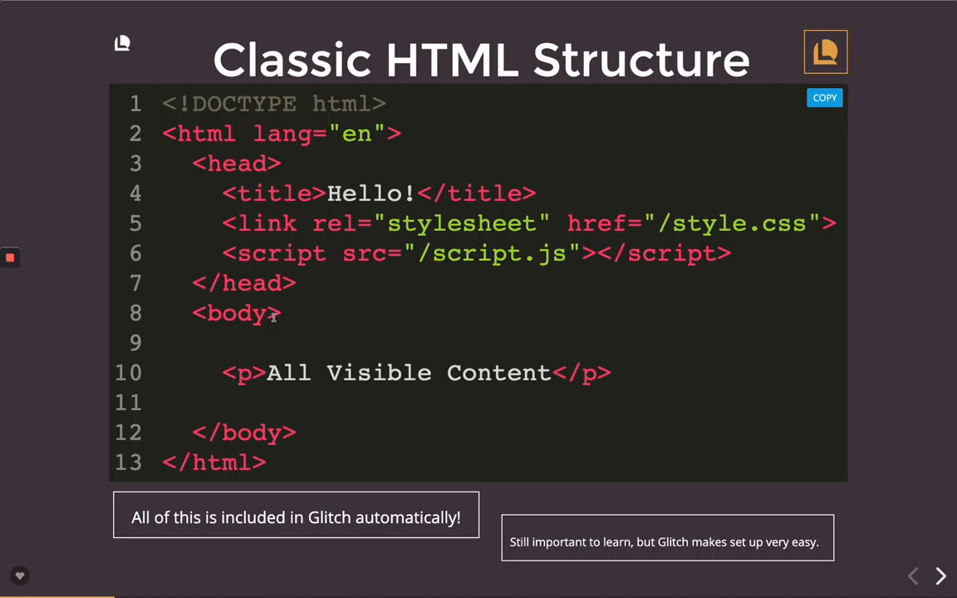
mouse_move(309, 276)
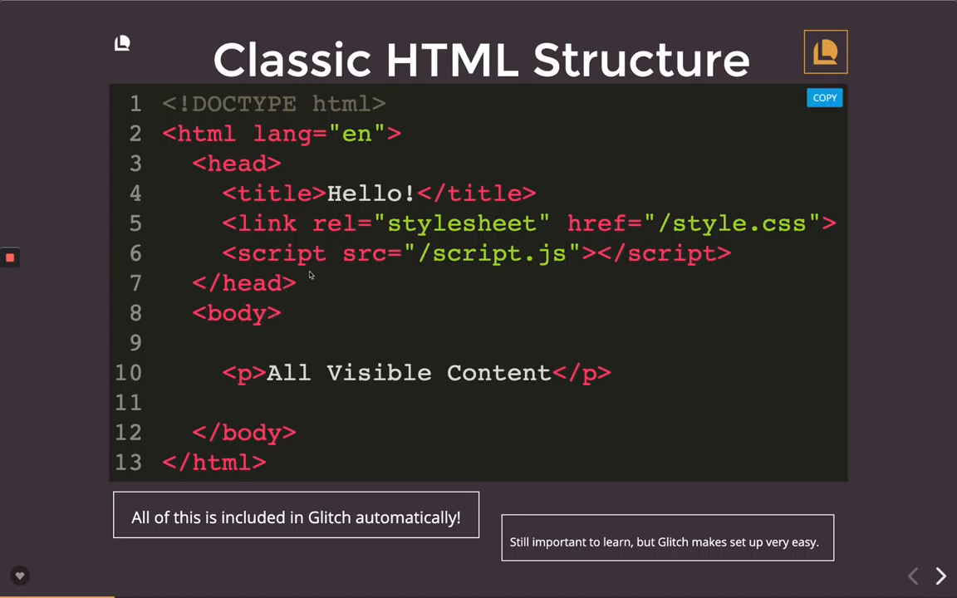